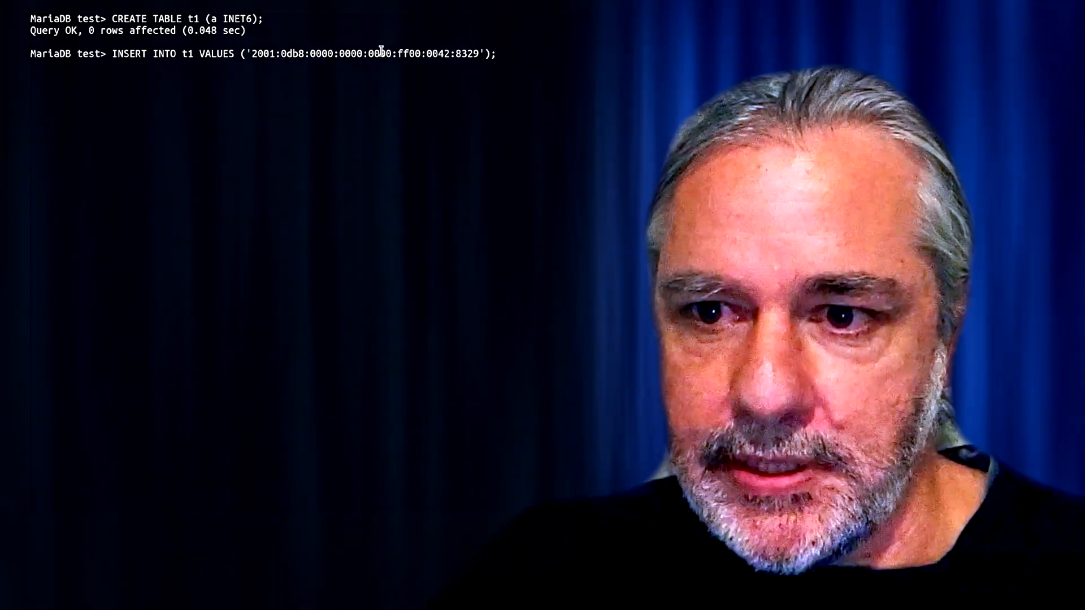
Insert the full-length IPv6 address and its compressed form '2001:db8::ff00:42:8329' into t1
key("Return")
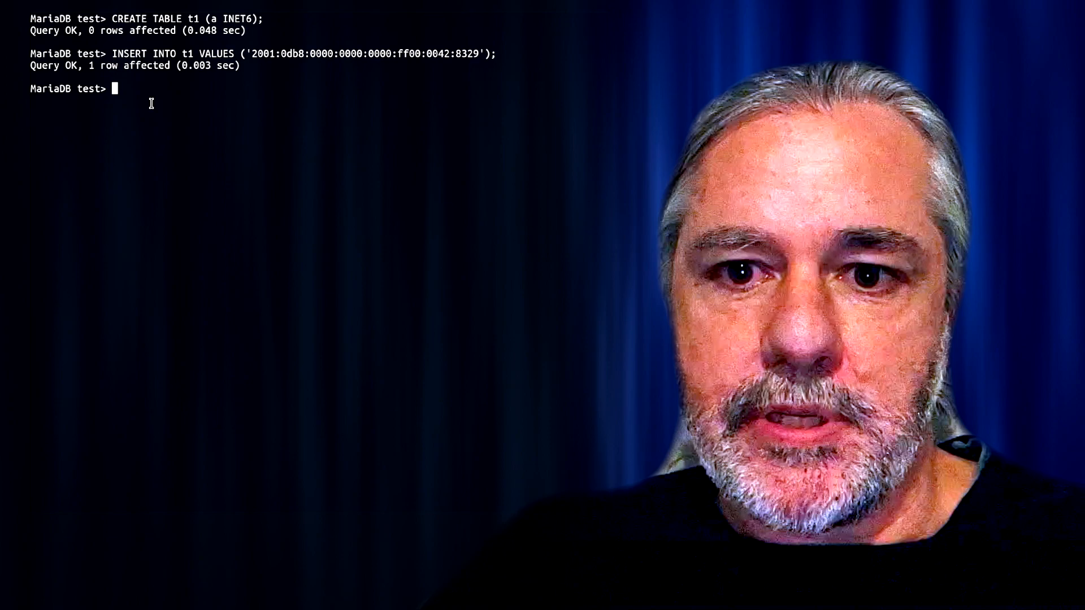
type("INSERT INTO t1 VALUES ('2001:db8::ff00:42:8329');")
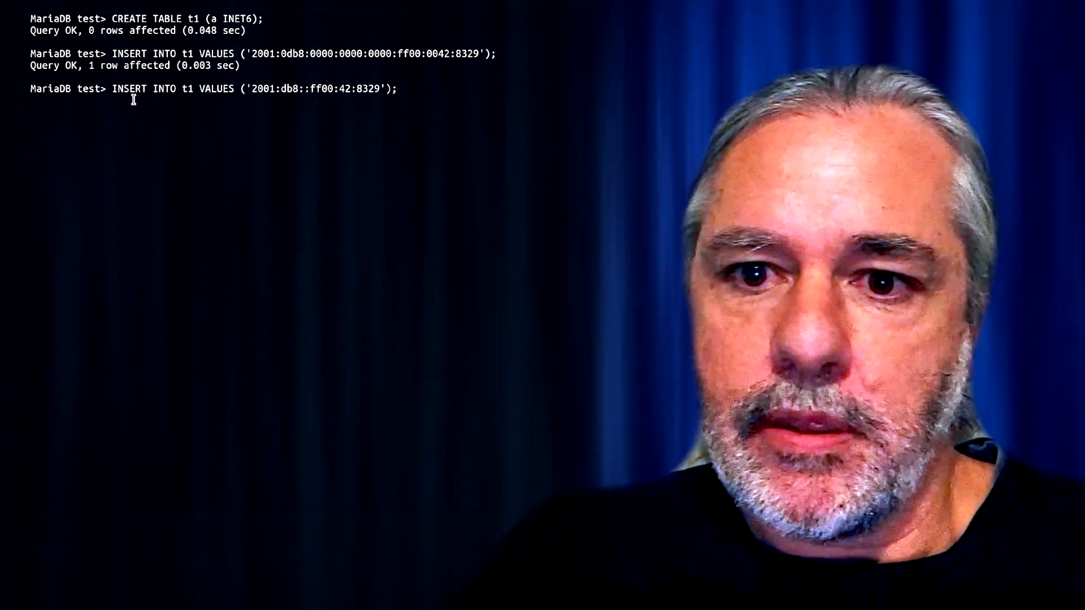
key("Return")
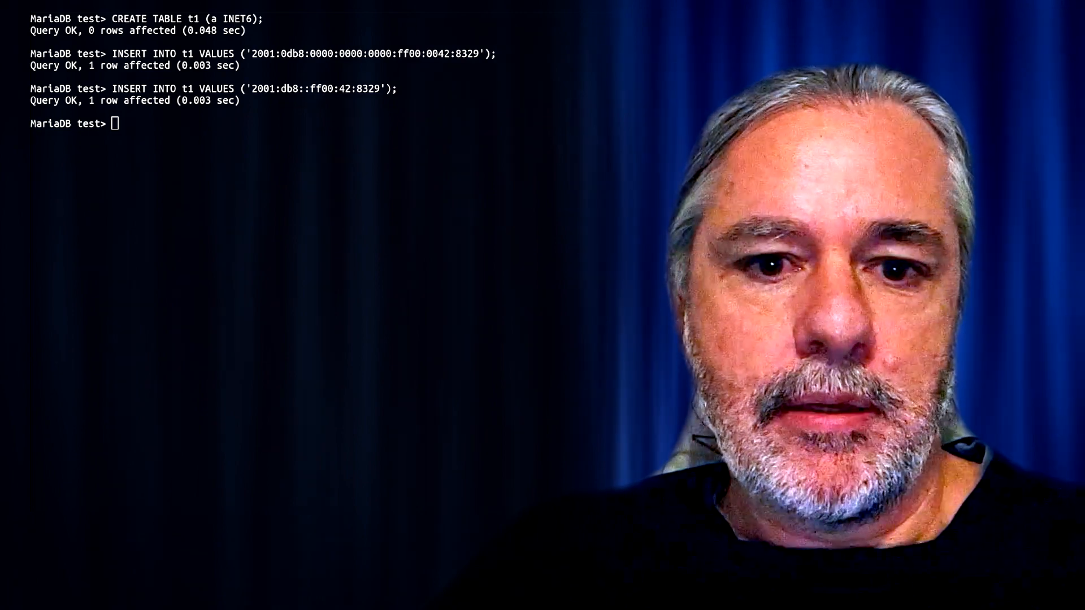
Insert the address as hex literal 0x20010DB8...428329 and via UNHEX('20010DB8...428329') into t1
type("INSERT INTO t1 VALUES (0x20010DB8000000000000FF0000428329);")
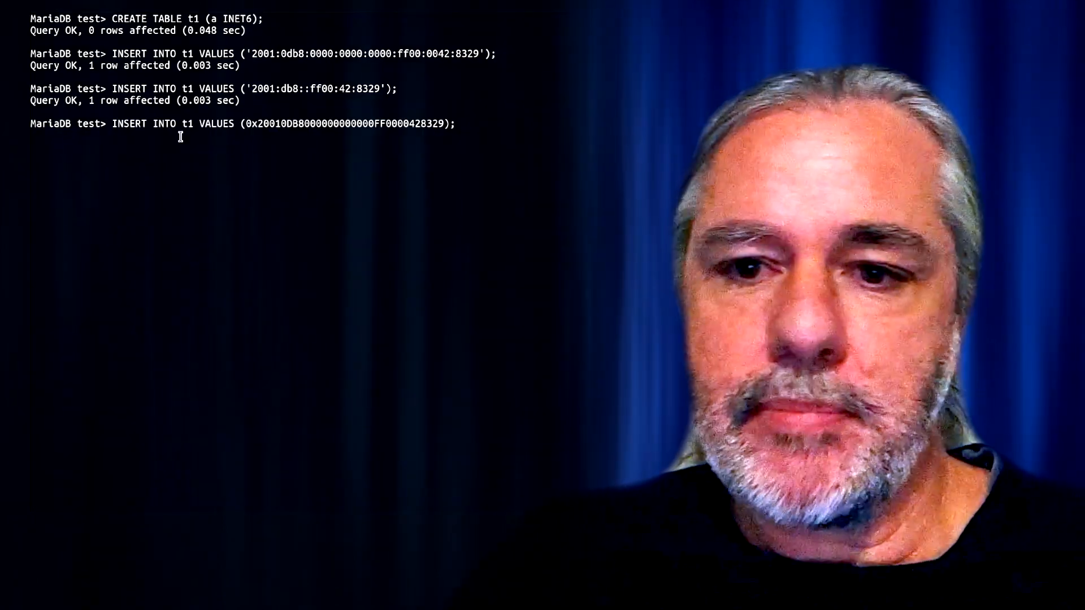
key("Return")
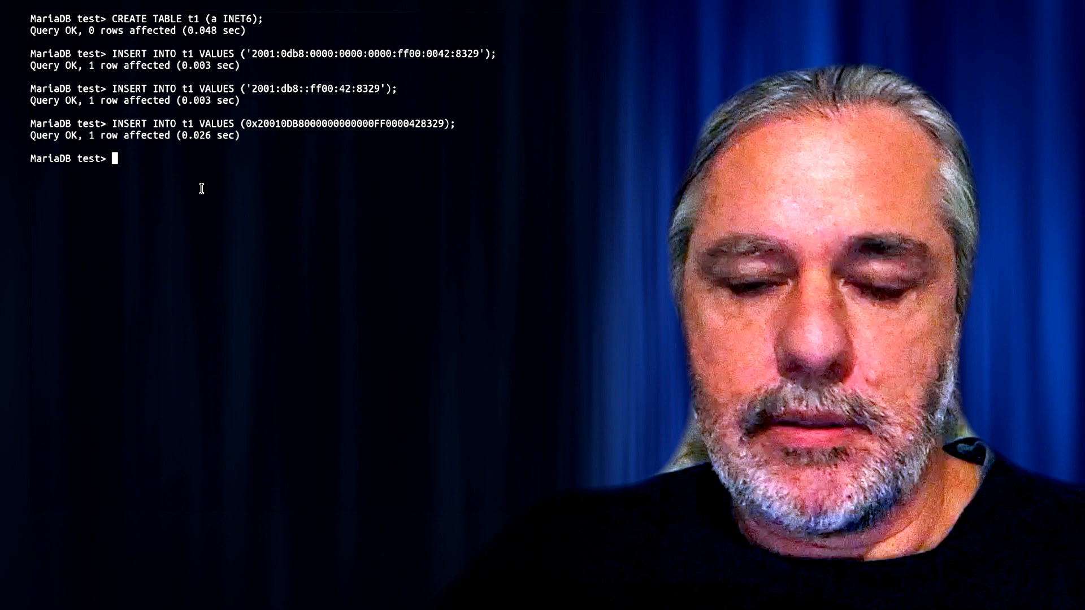
type("INSERT INTO t1 VALUES (UNHEX('20010DB80000000000000FF0000428329'));")
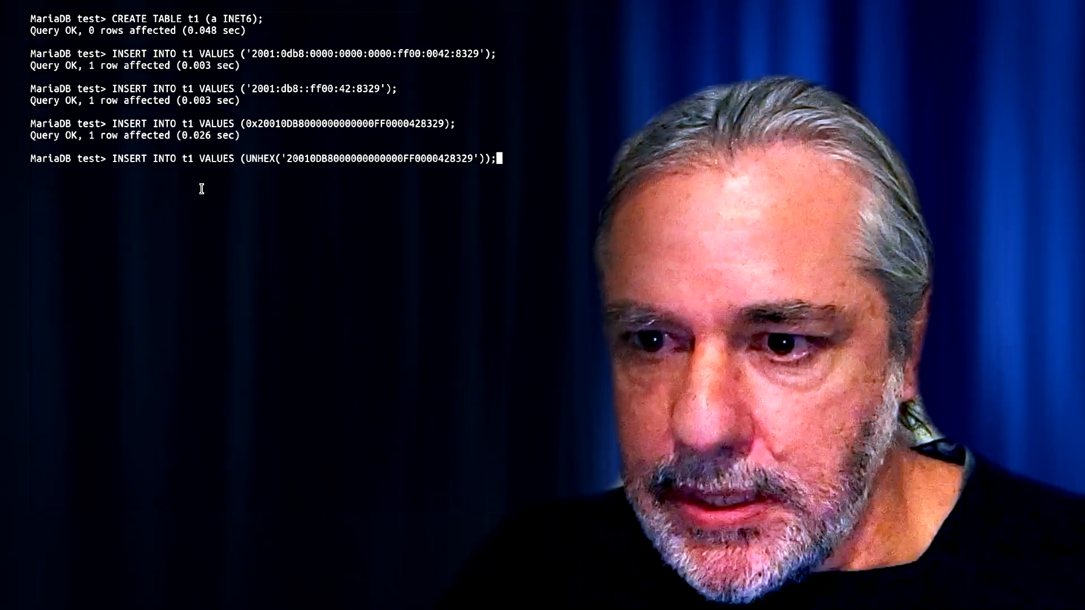
key("Return")
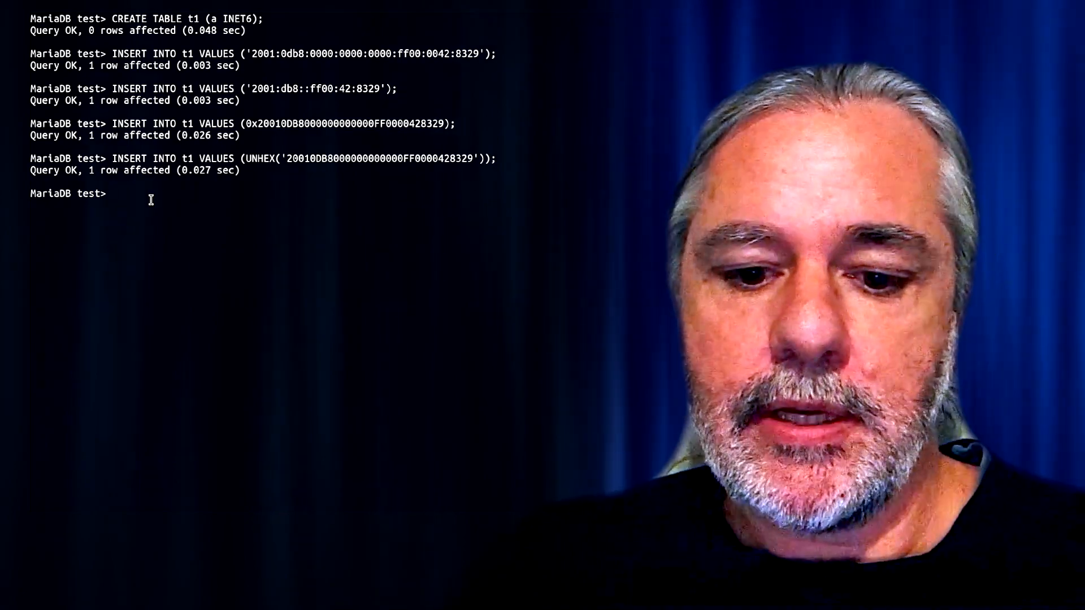
Insert the IPv4-embedded addresses '::ffff:192.0.2.128' and '::192.0.2.128' into t1
type("INSERT INTO t1 VALUES ('::ffff:192.0.2.128');")
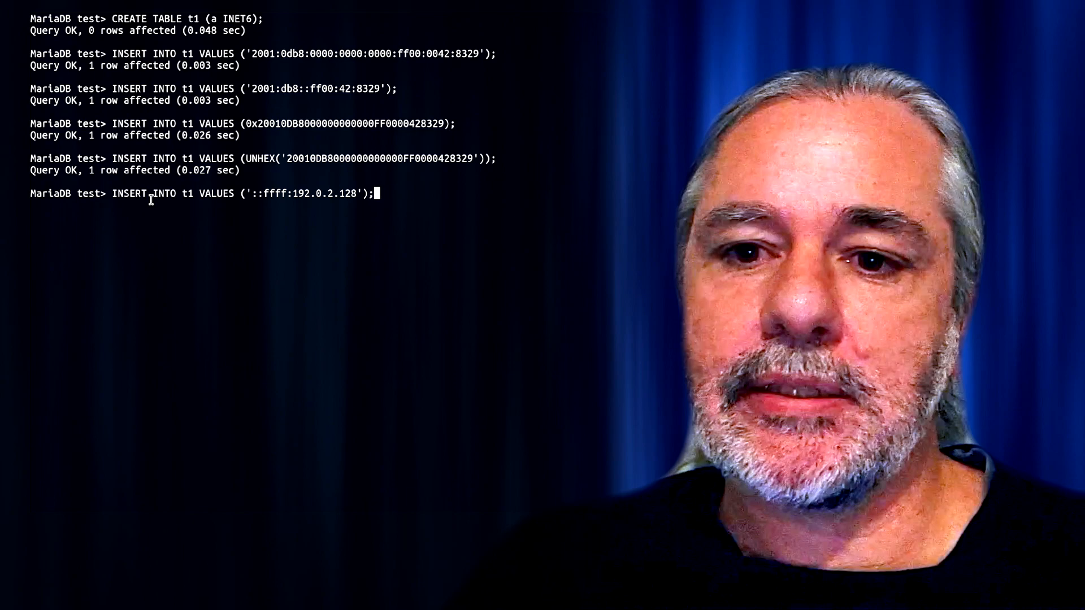
key("Return")
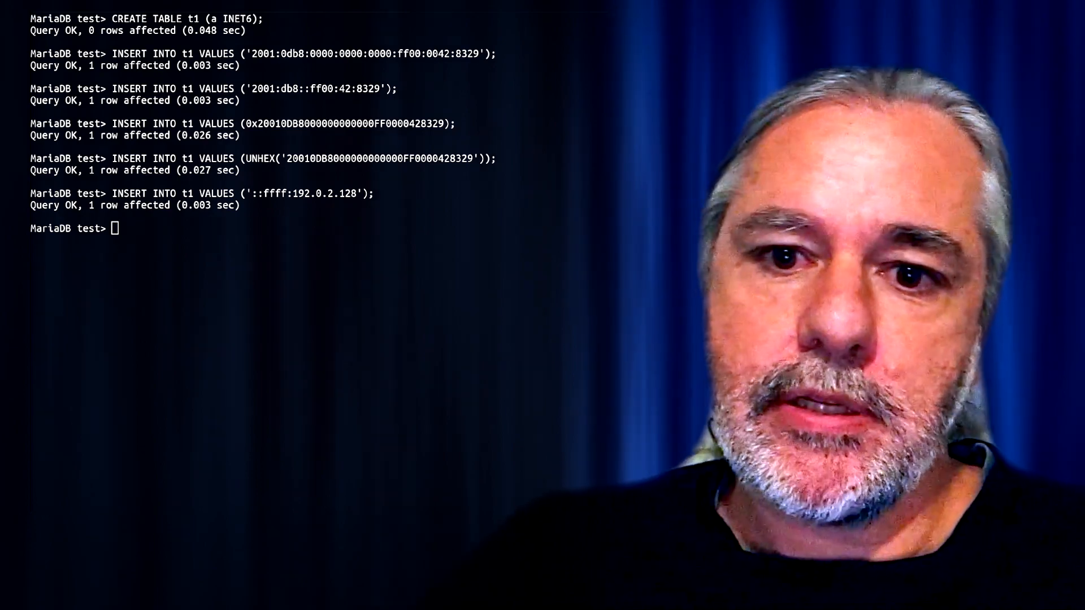
type("INSERT INTO t1 VALUES ('::192.0.2.128');")
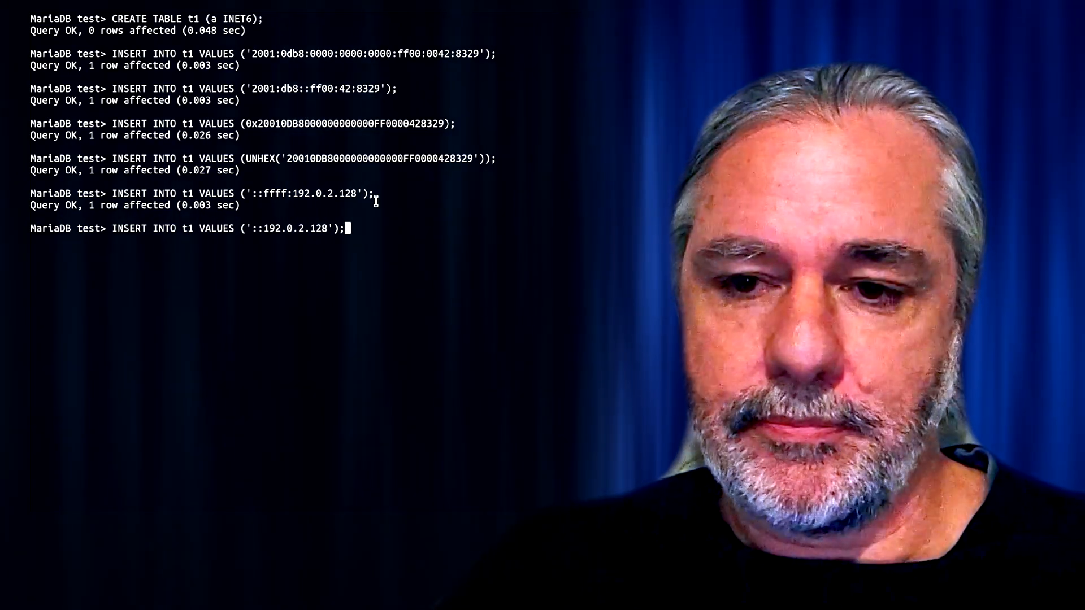
key("Return")
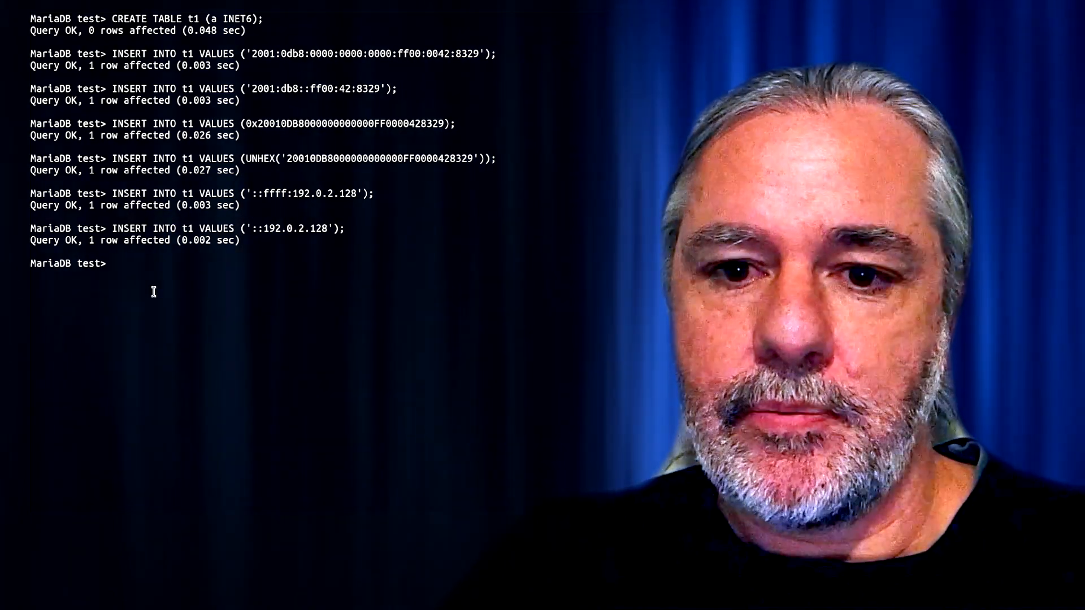
Query all rows of t1 with SELECT * FROM t1
type("SELECT * FROM t1;")
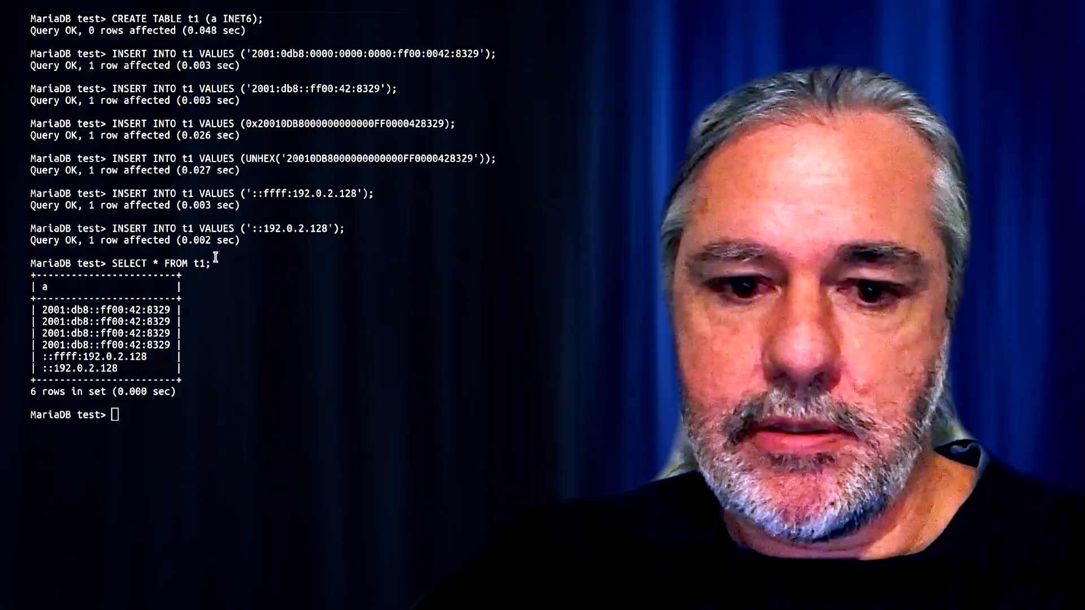
type("SELECT * FROM t1 WHERE a=X'20010DB8000000000000FF0000428329';")
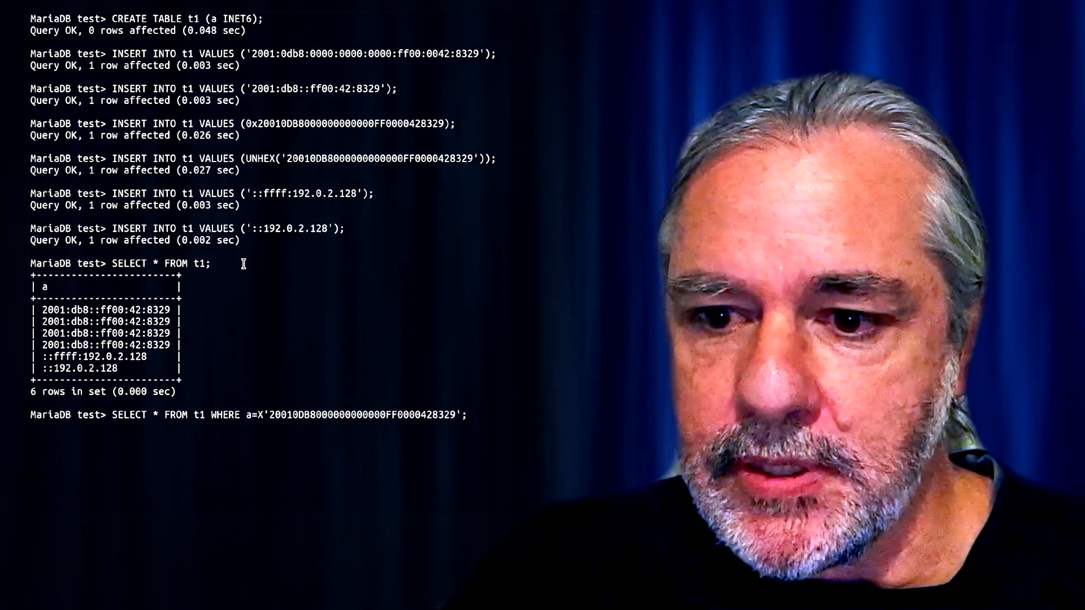
key("Return")
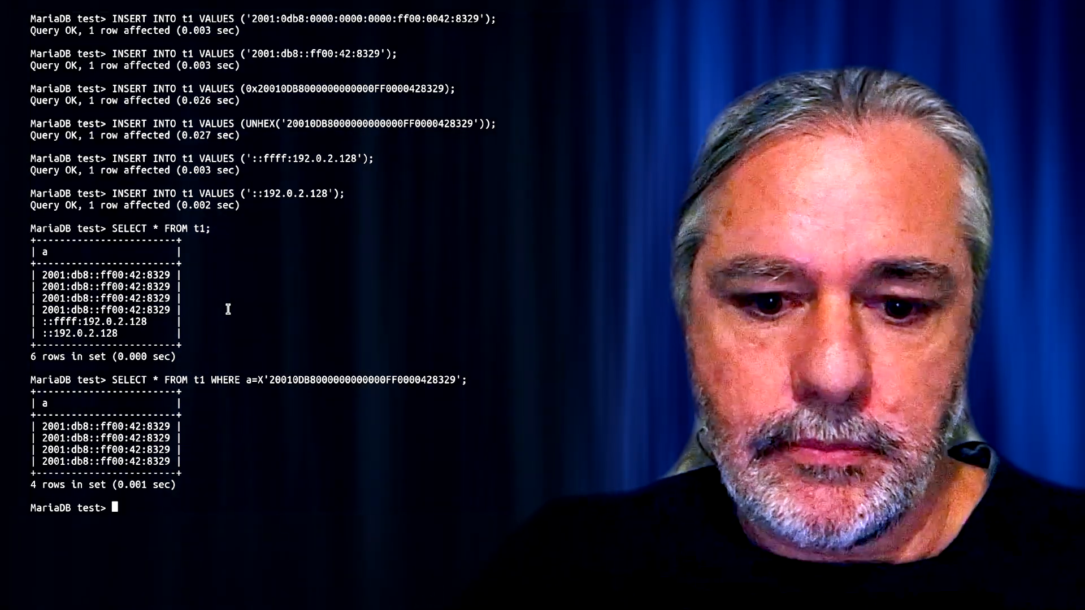
type("SELECT COALESCE(CAST(NULL AS INET6),CAST('2001:db8::ff00:42:8328' AS CHAR)):")
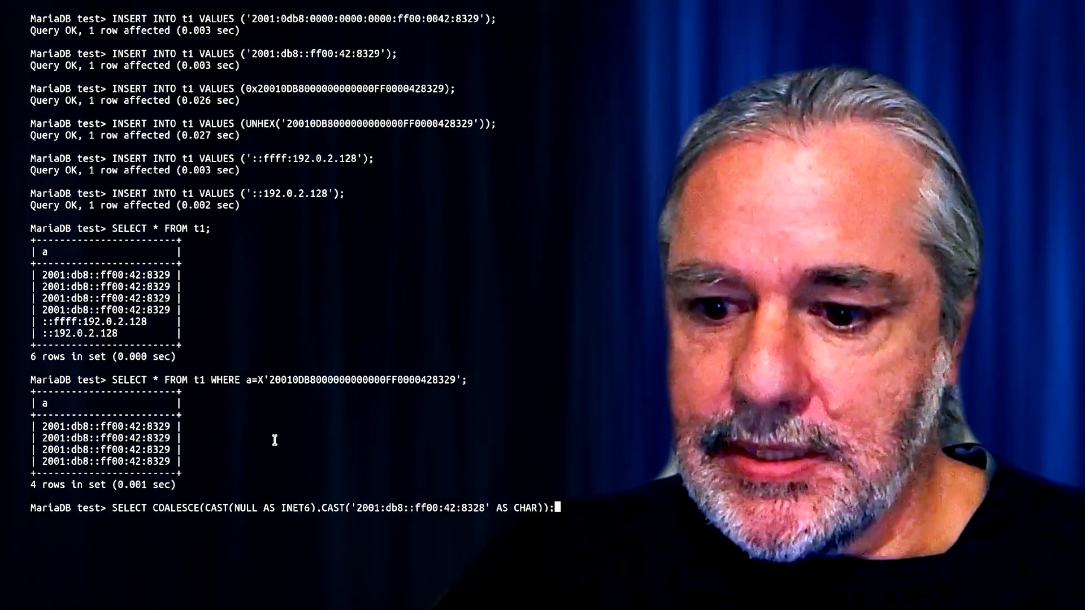
Run the COALESCE INET6/CHAR casts for '2001:db8::ff00:42:8328' and its 'garbage' variant
key("Return")
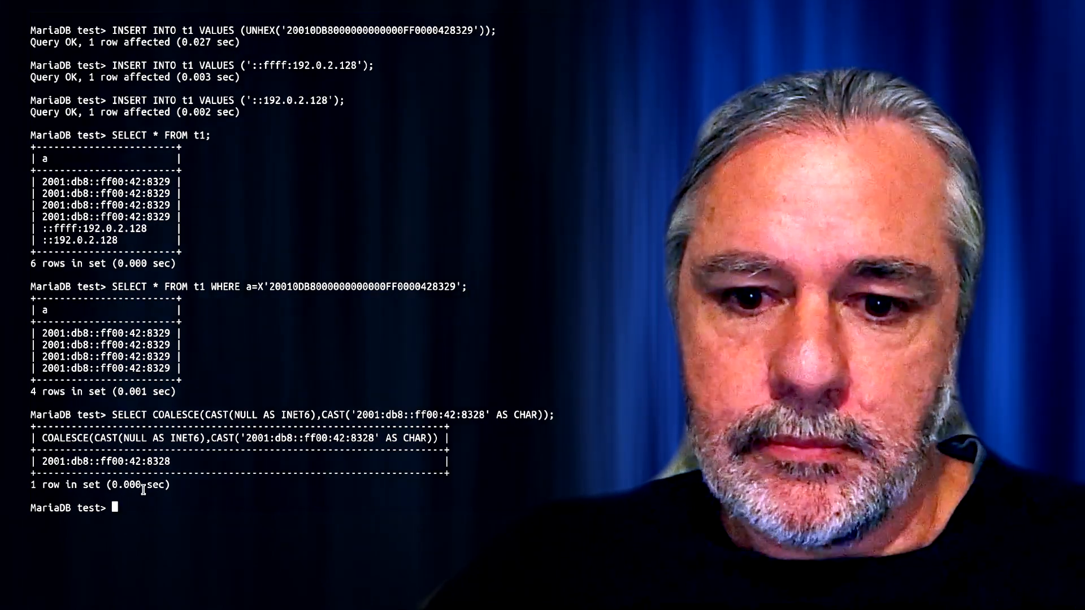
type("SELECT COALESCE(CAST(NULL AS INET6),CAST('2001:db8::ff00:42:8328 garbage' AS CHAR));")
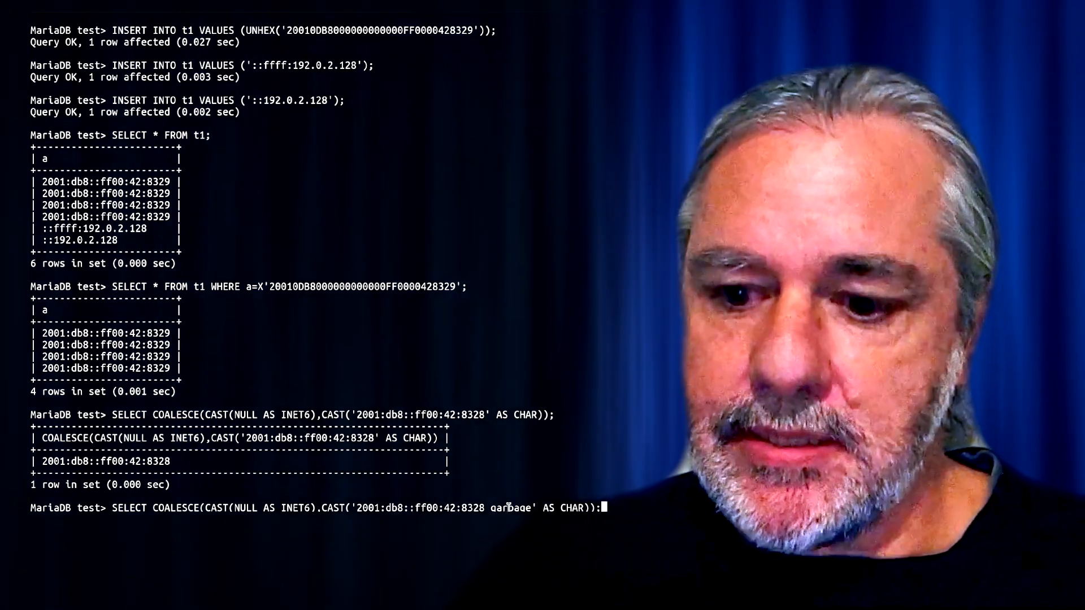
key("Return")
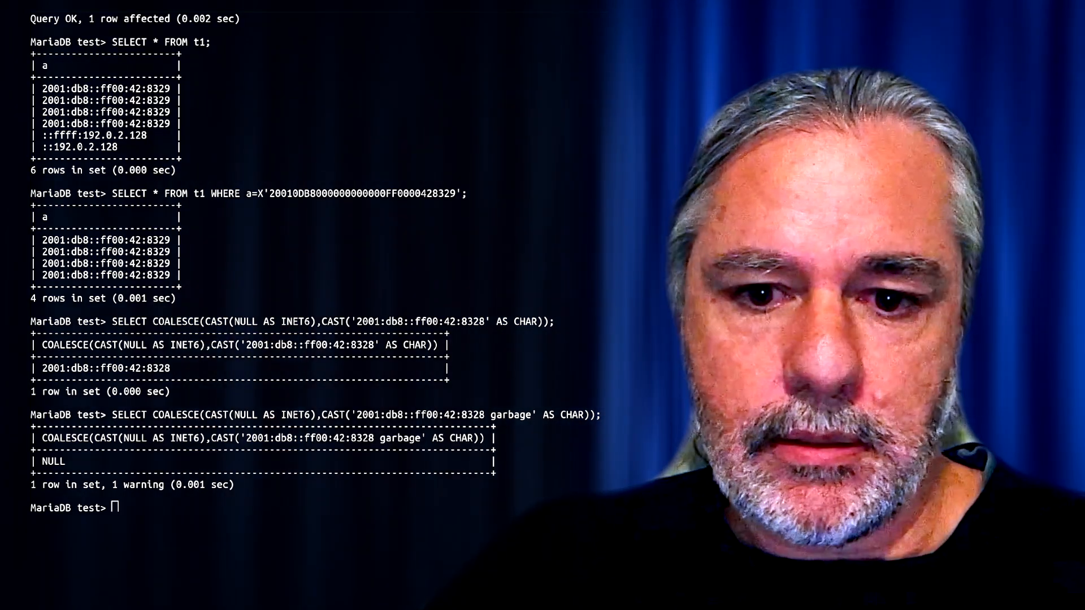
Show the 'Incorrect inet6 value' warning raised by the malformed cast
type("SHOW WARNINGS:")
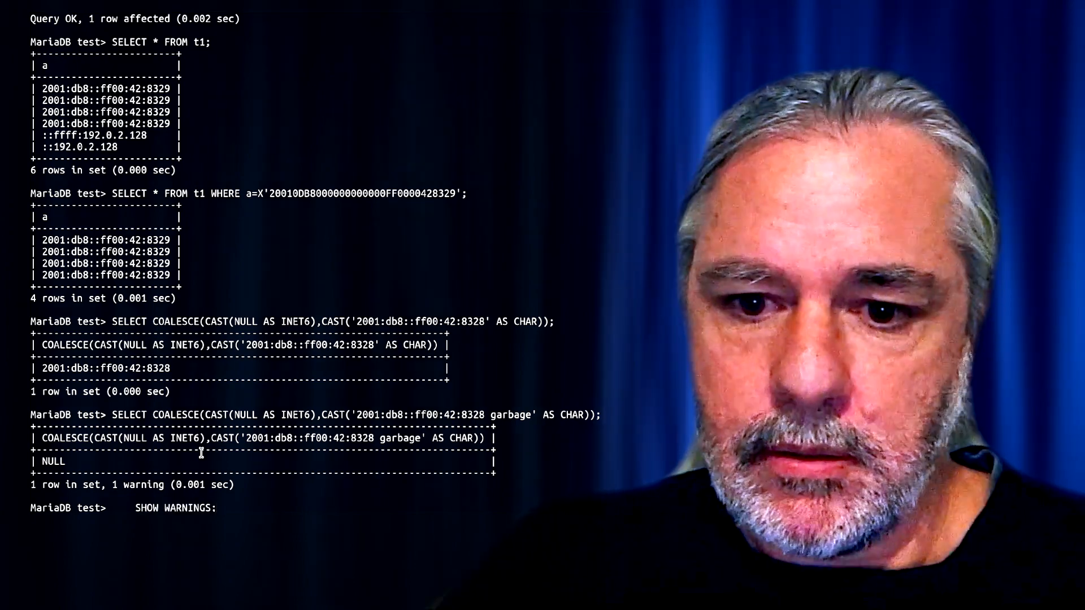
key("Return")
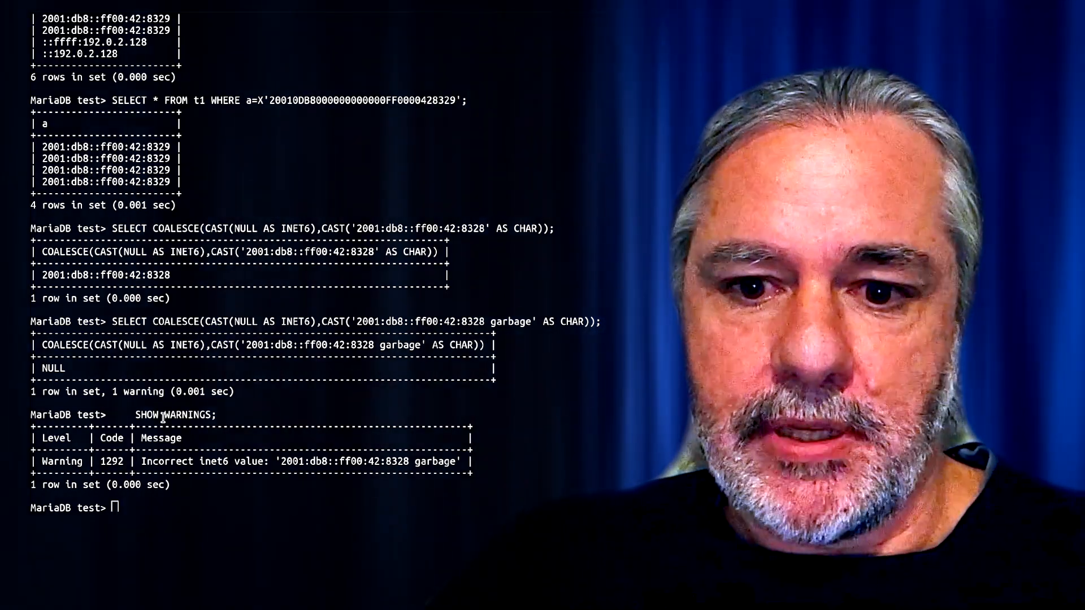
Recreate t1 with a BINARY(16) column, insert INET6_ATON('ffff::ffff'), read it back via INET6_NTOA, and compose ALTER to INET6
type("CREATE OR REPLACE TABLE t1 (a BINARY(16)):")
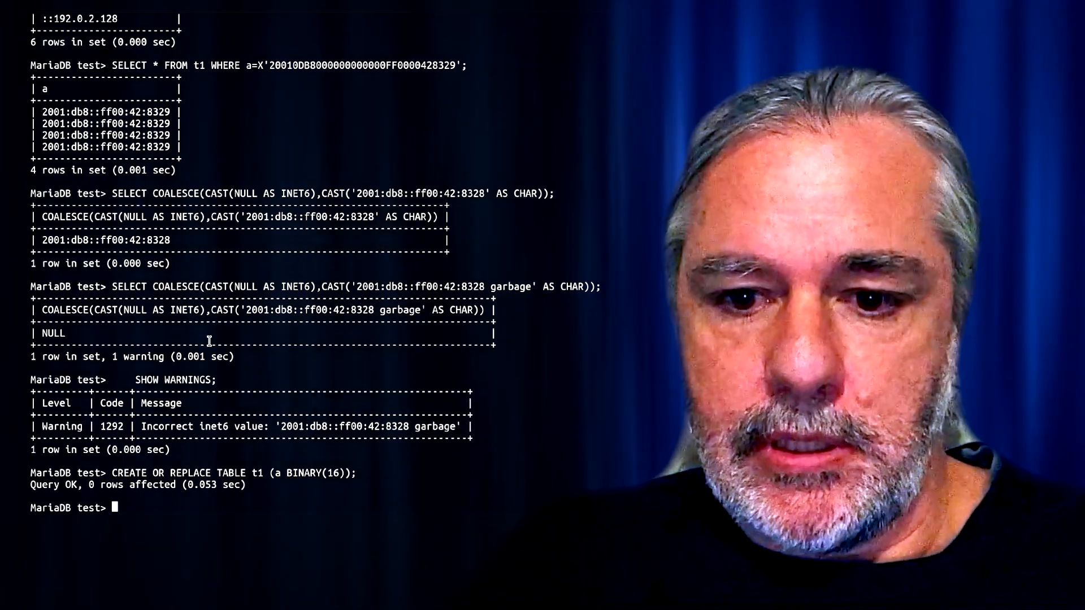
type("INSERT INTO t1 VALUES (INET6_ATON('ffff::ffff'));")
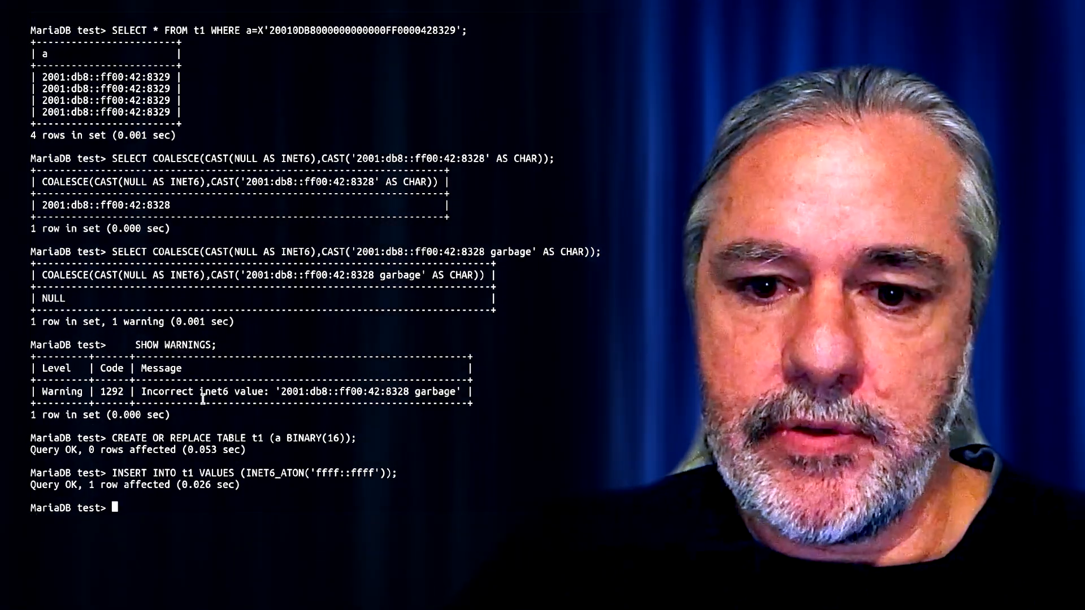
type("SELECT INET6_NTOA(a) FROM t1:")
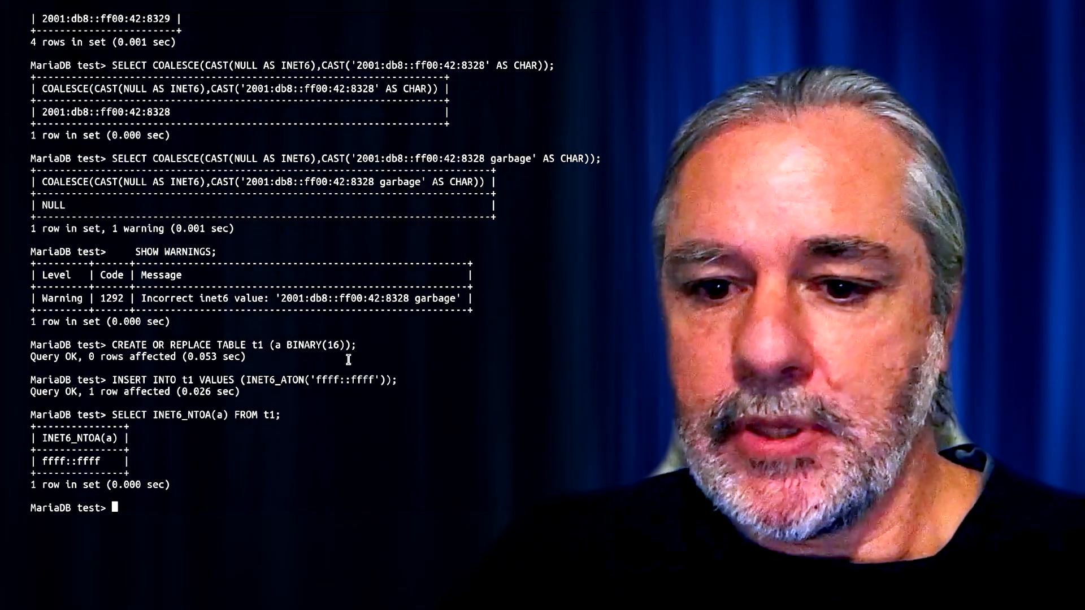
type("ALTER TABLE t1 MODIFY a INET6:")
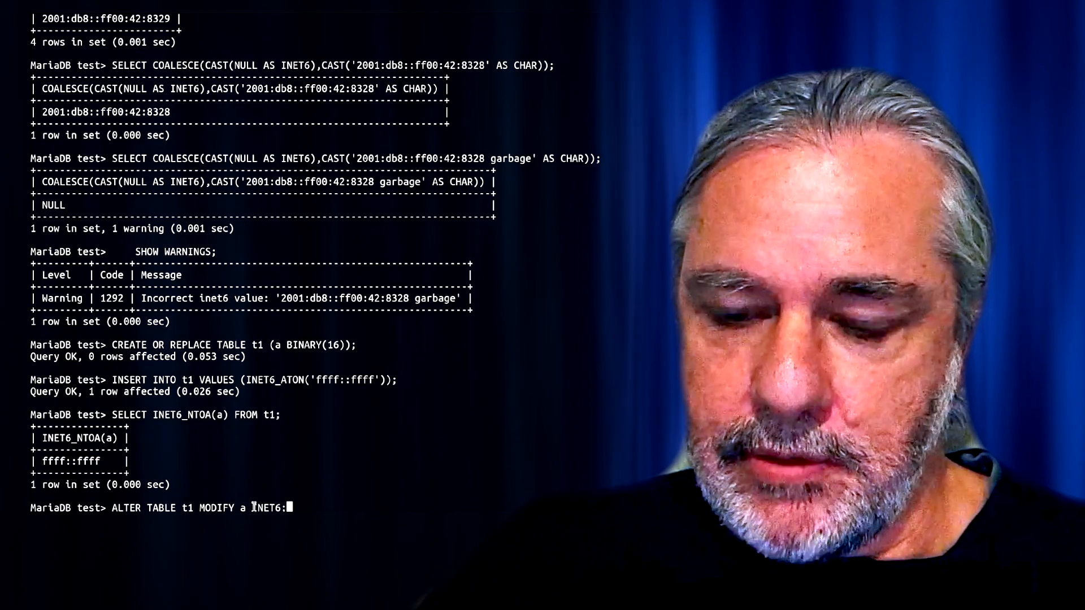
Convert column a to INET6, insert 'ffff::fffe', and compose SELECT * FROM t1
key("Return")
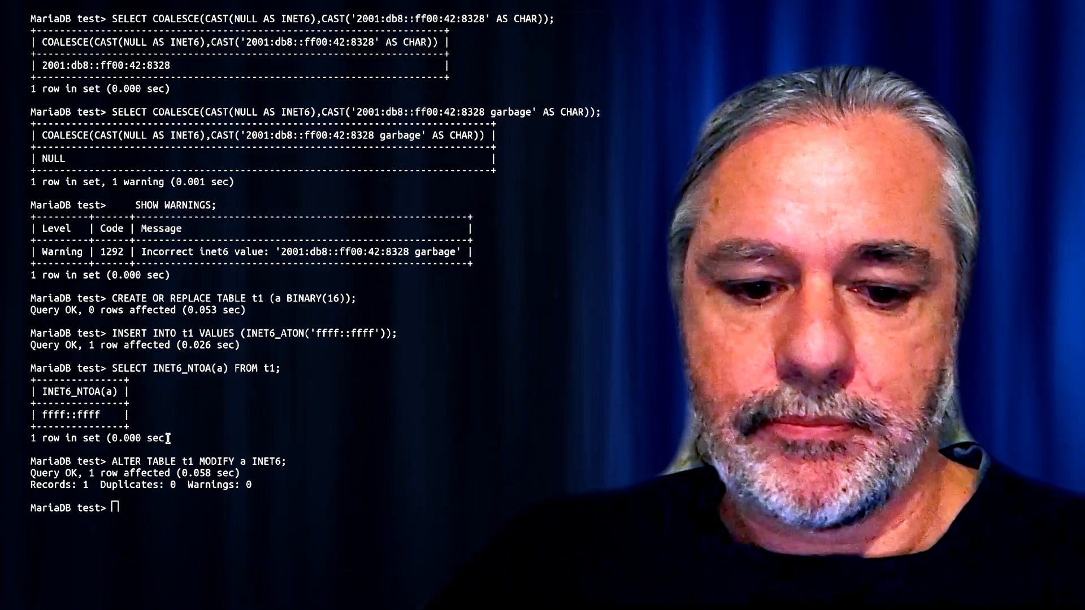
key("Return")
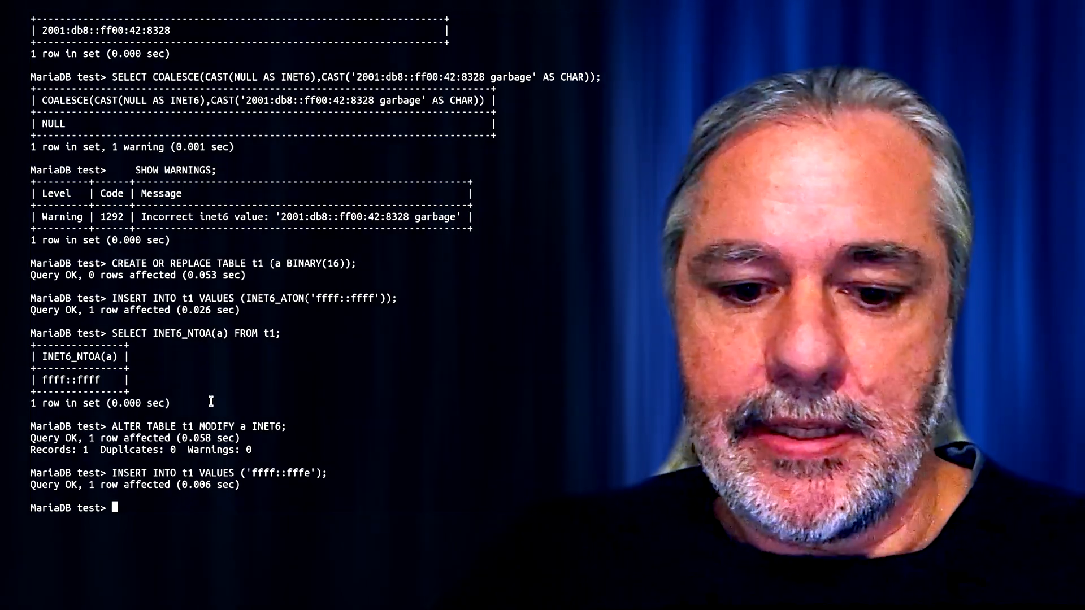
type("SELECT * FROM t1")
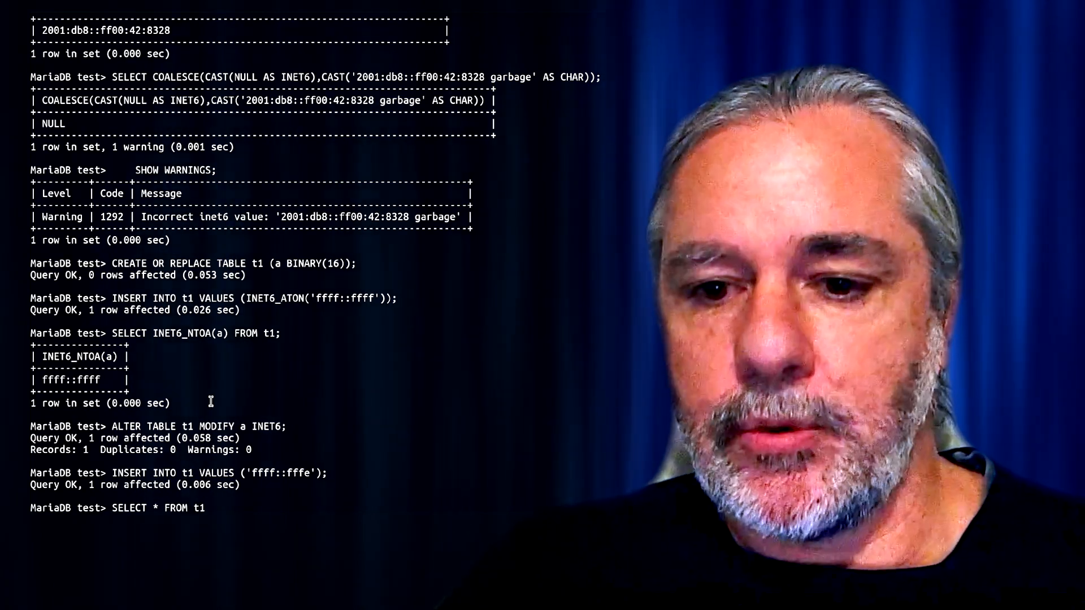
type(";")
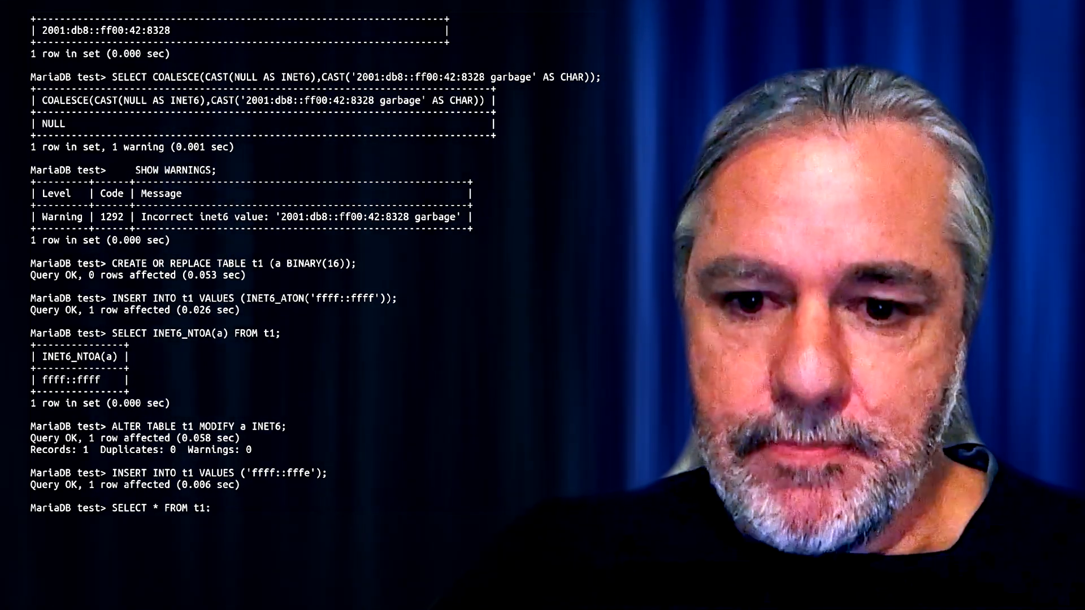